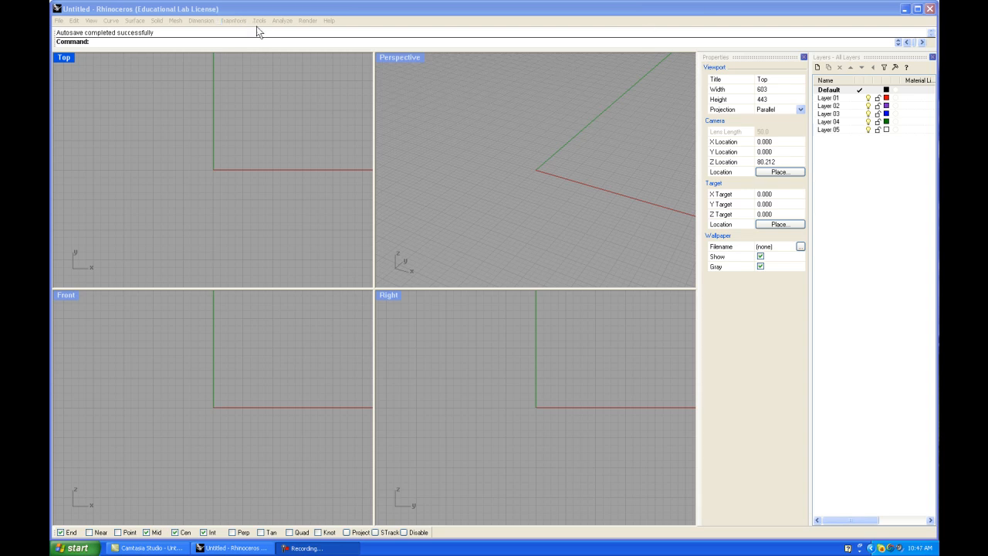
Step: Reset all toolbars to the default layout from the Tools menu and confirm
click(259, 20)
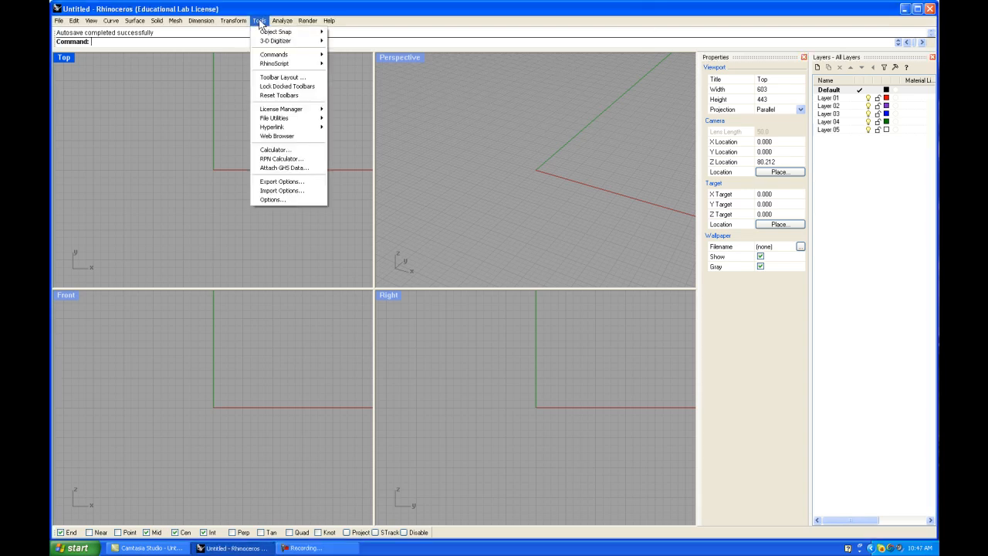
mouse_move(279, 95)
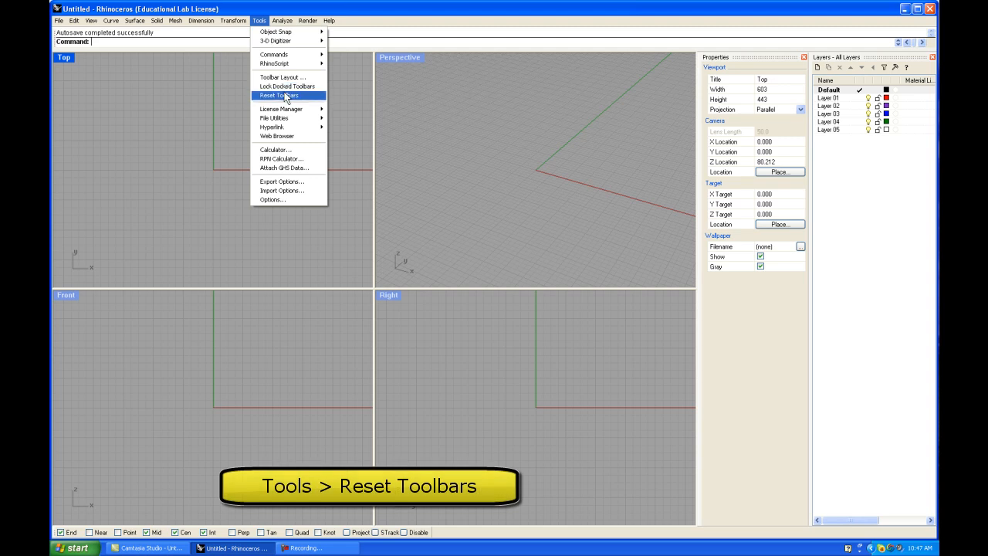
click(280, 95)
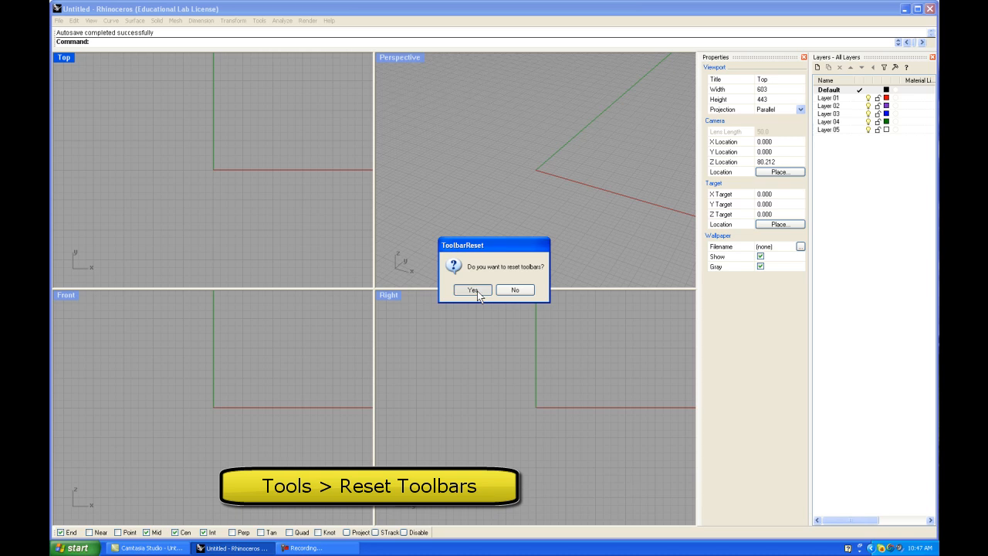
click(472, 289)
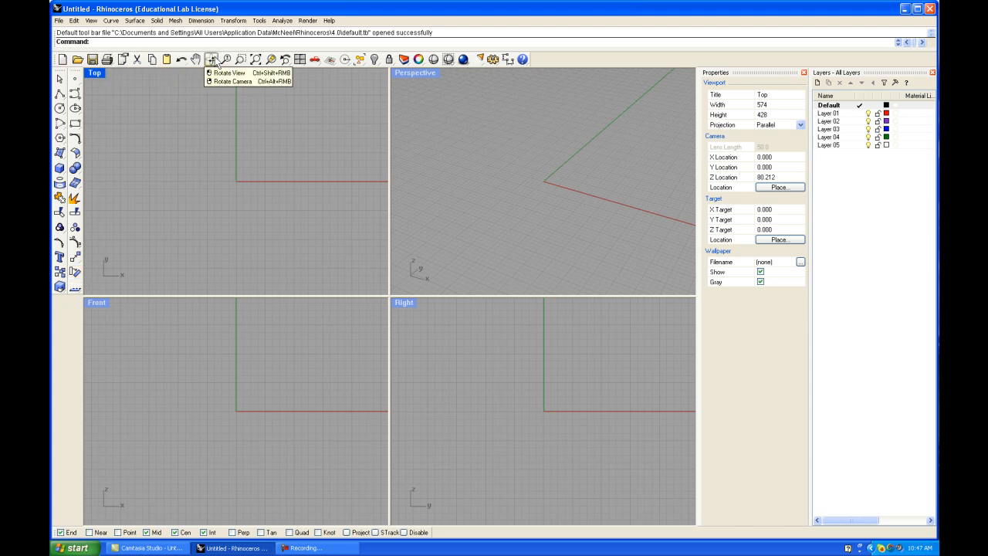
mouse_move(523, 59)
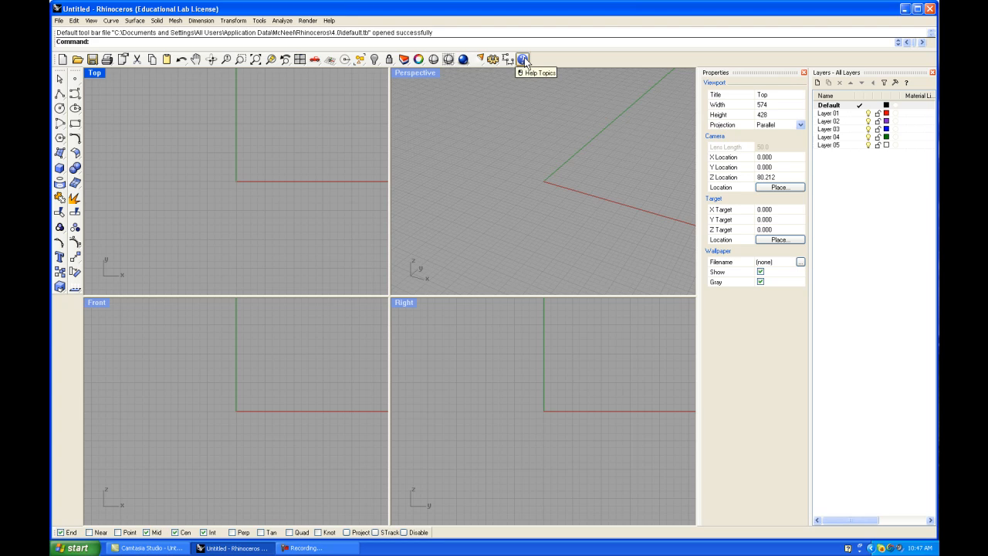
mouse_move(517, 75)
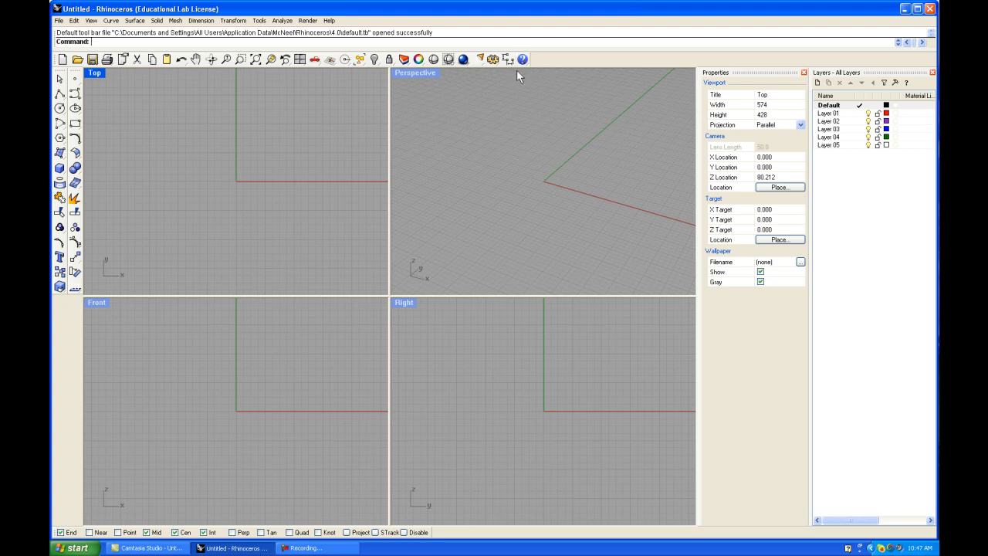
mouse_move(564, 151)
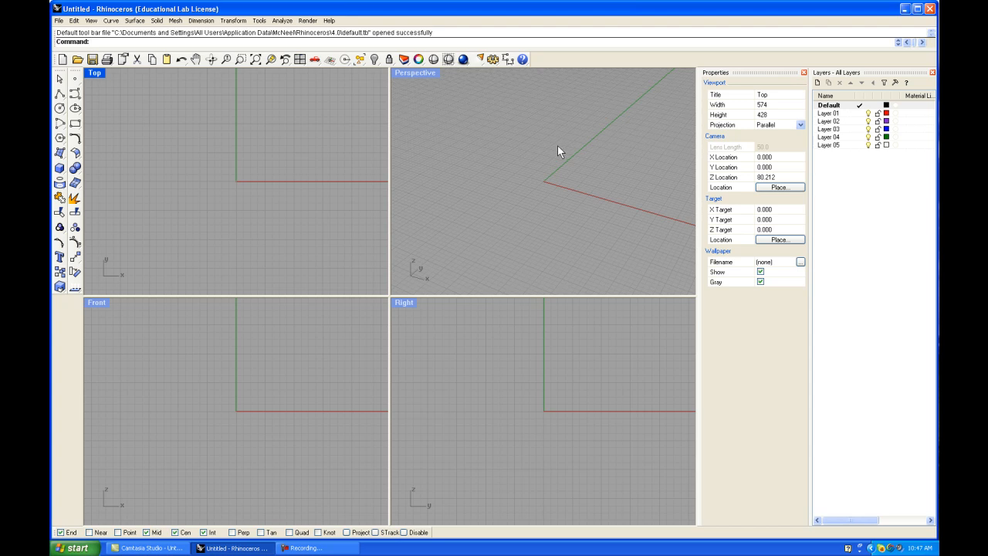
mouse_move(323, 188)
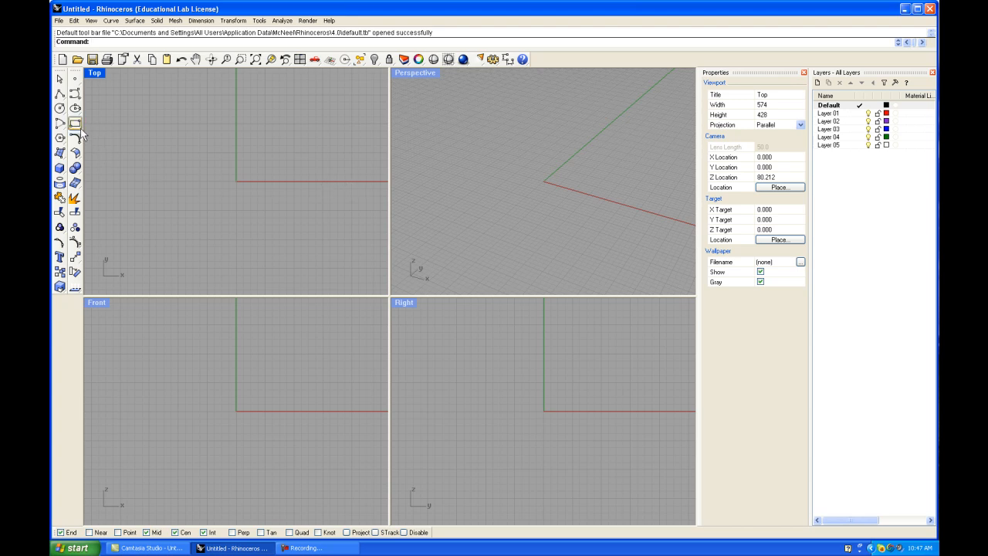
Step: Tear off the Rectangle flyout and the Lines flyout as floating toolbars
click(75, 124)
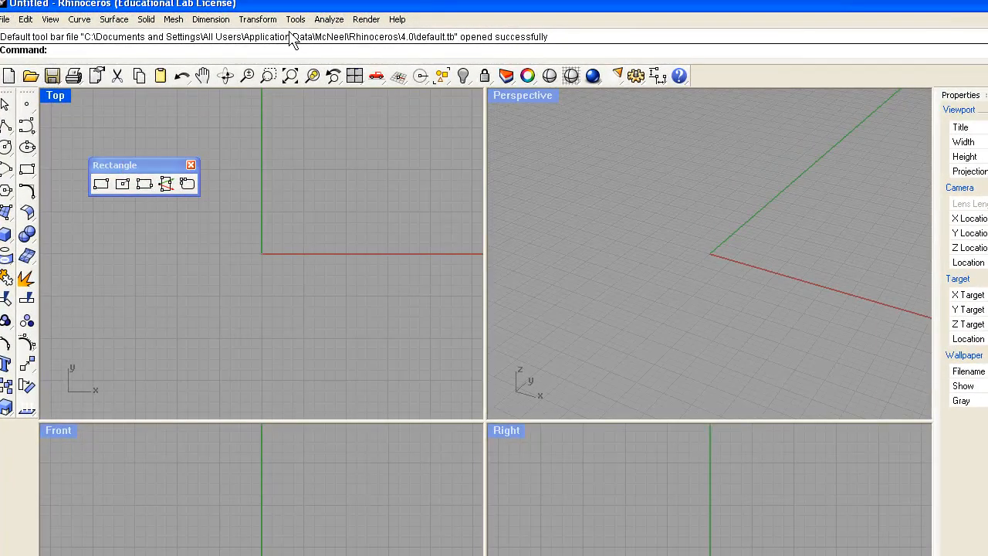
click(295, 20)
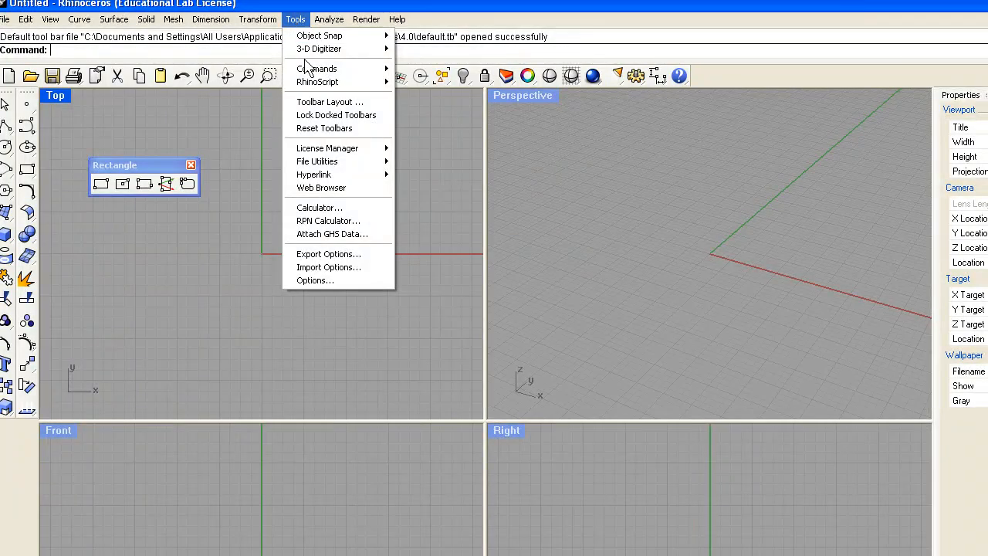
mouse_move(330, 102)
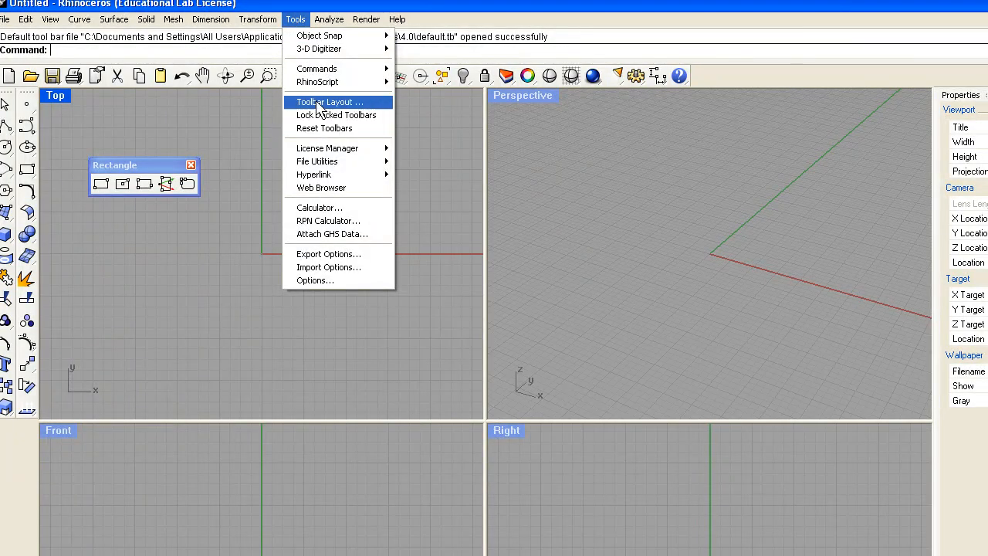
click(329, 19)
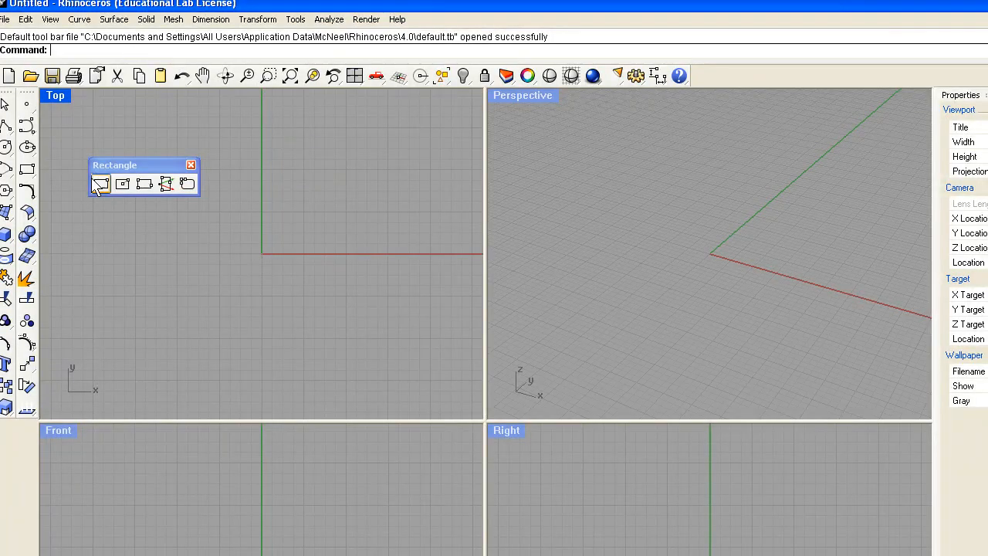
mouse_move(27, 124)
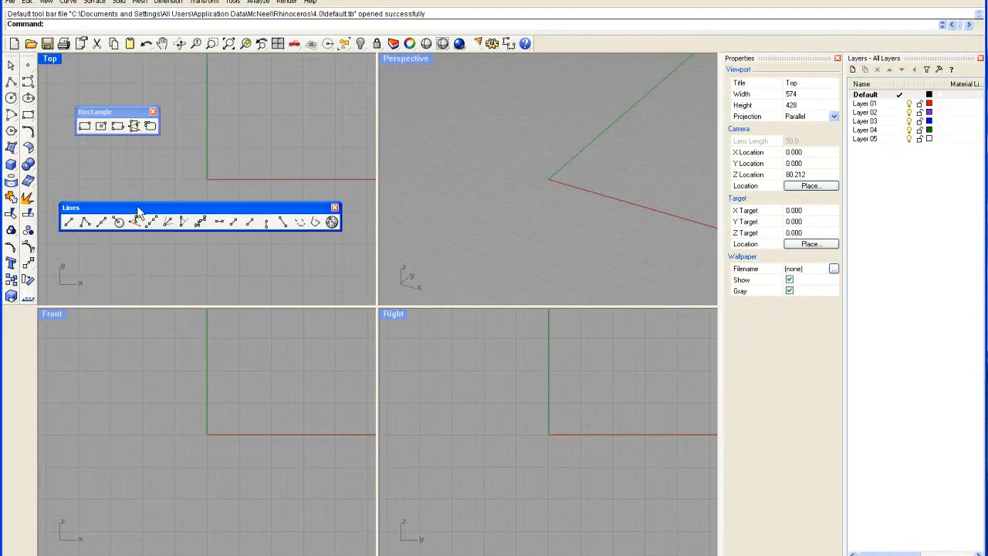
mouse_move(11, 296)
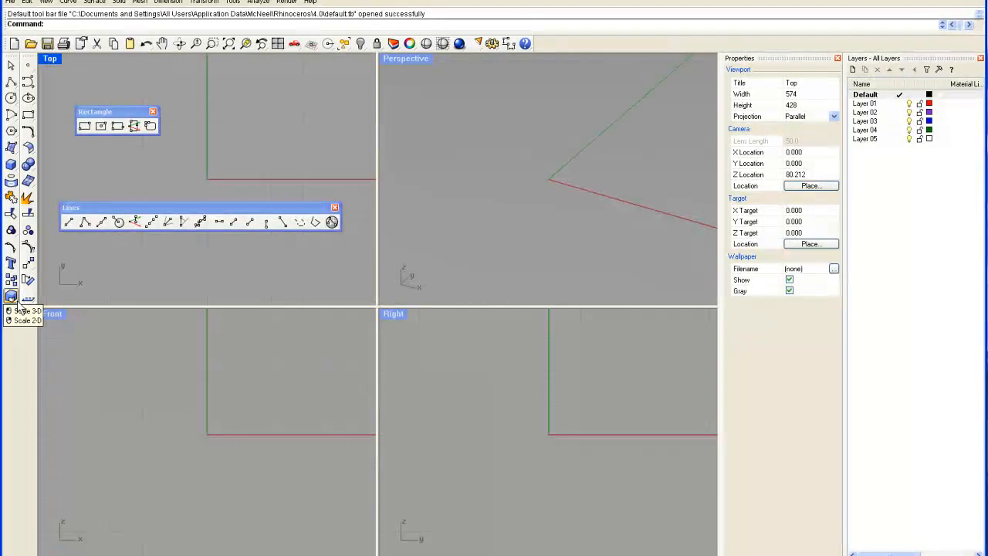
Step: Tear off the Scale flyout and dock the Scale and Lines toolbars along the edges
click(11, 296)
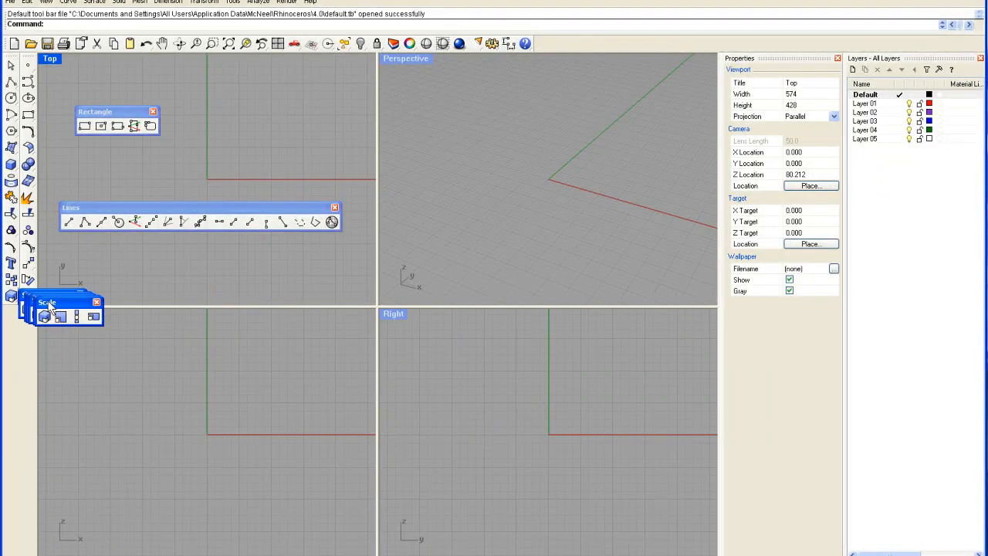
drag(62, 302, 94, 258)
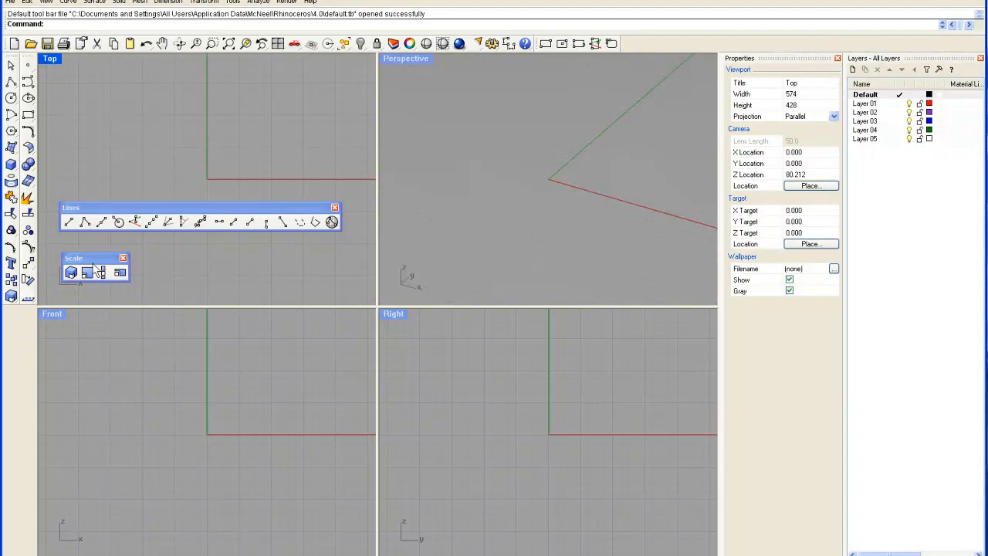
drag(75, 258, 33, 303)
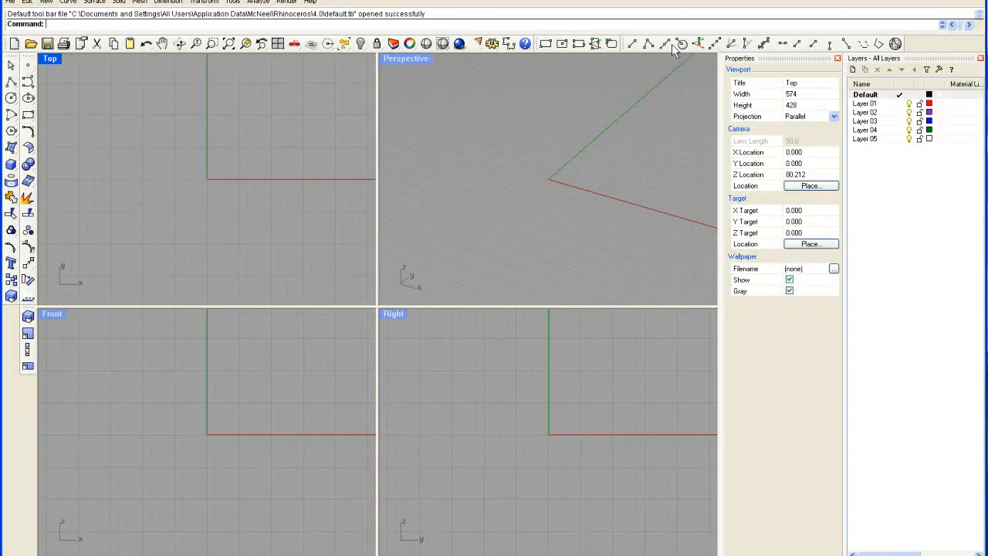
mouse_move(203, 156)
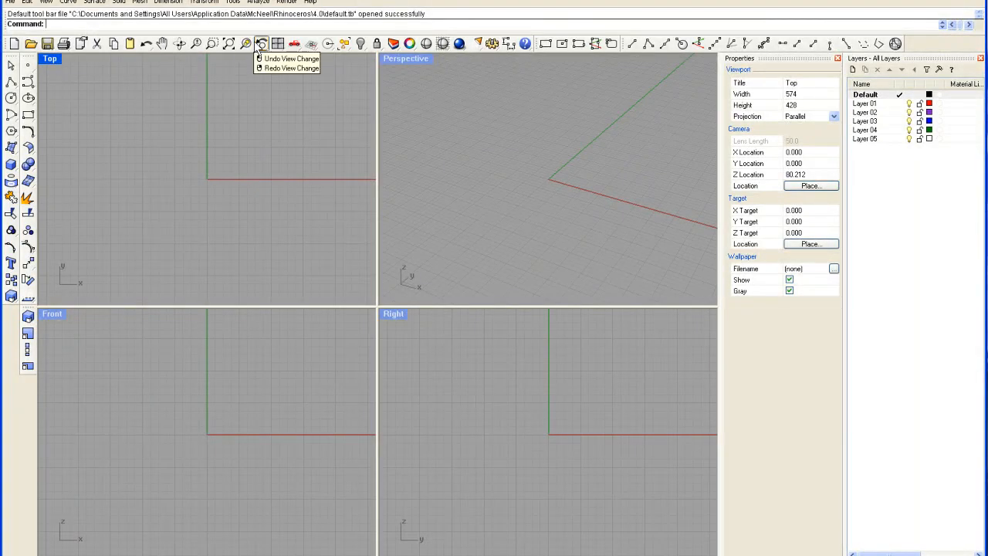
Step: Switch on the Arc, Circle and Curve toolbars from the Toolbar Layout list
click(233, 2)
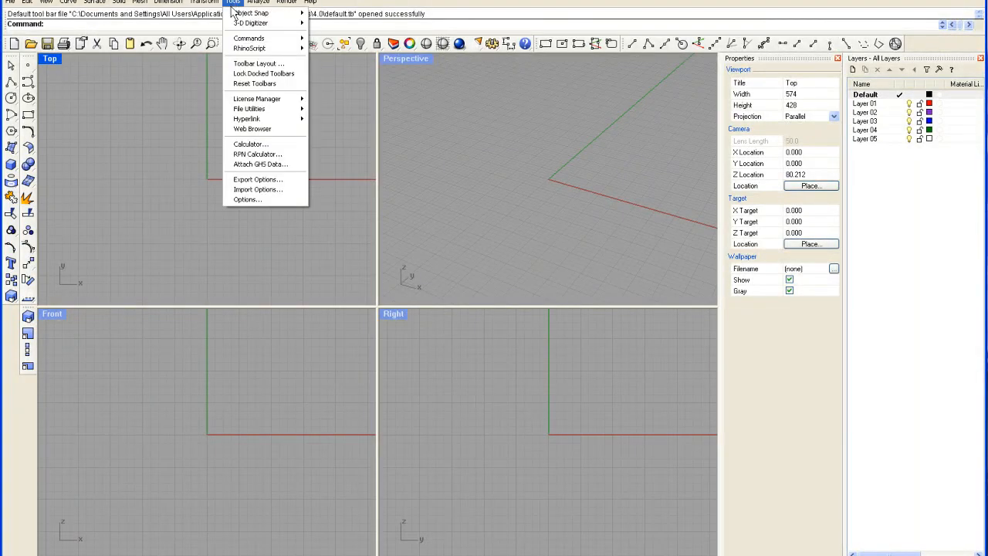
mouse_move(258, 64)
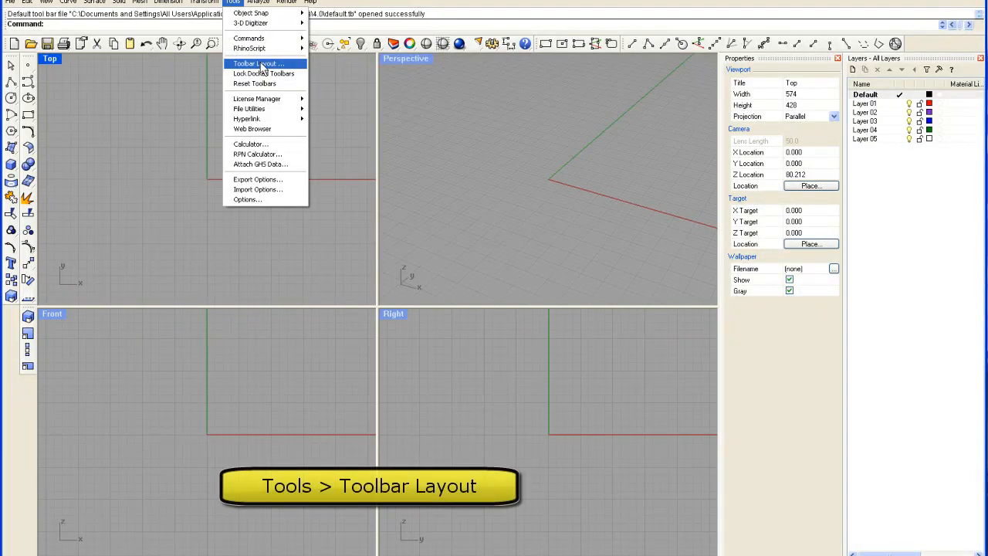
click(257, 64)
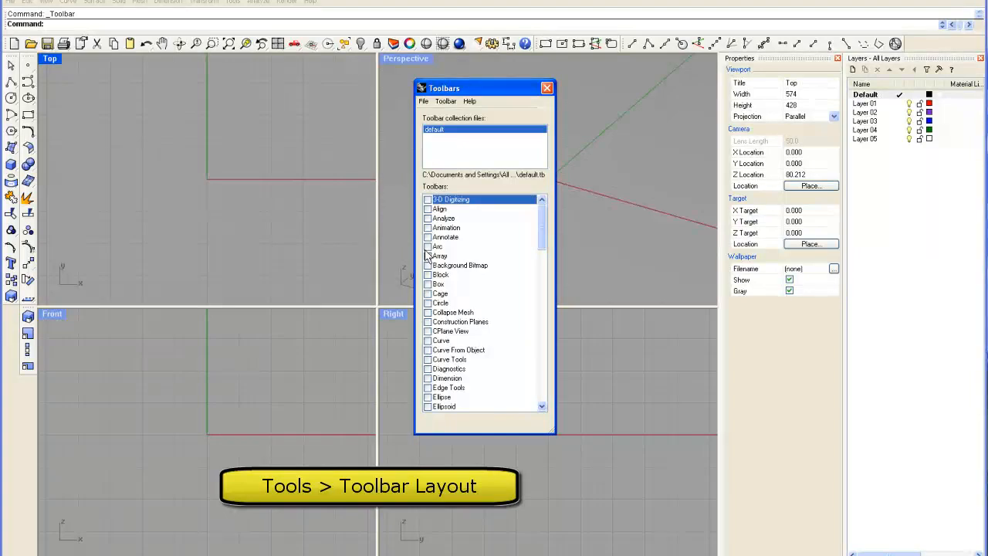
click(438, 247)
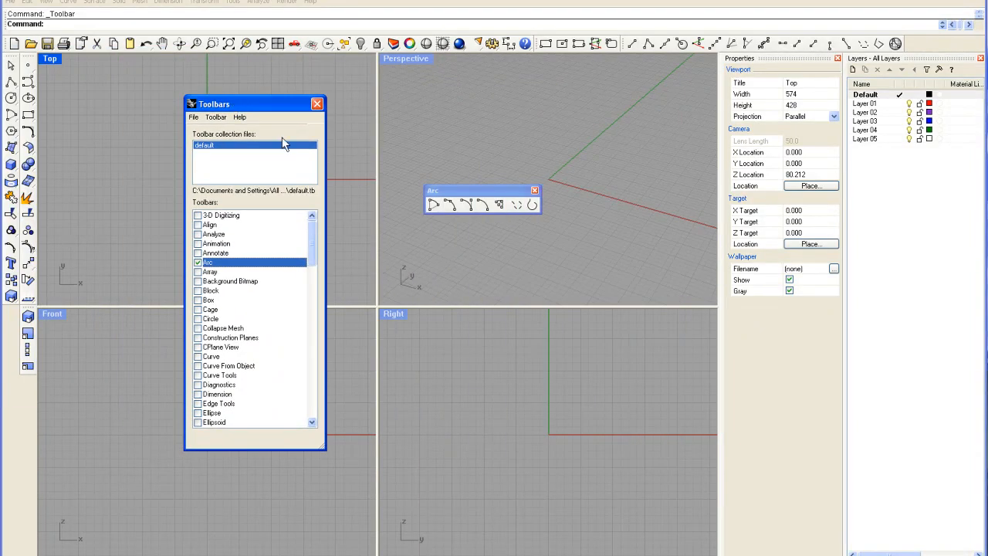
mouse_move(201, 324)
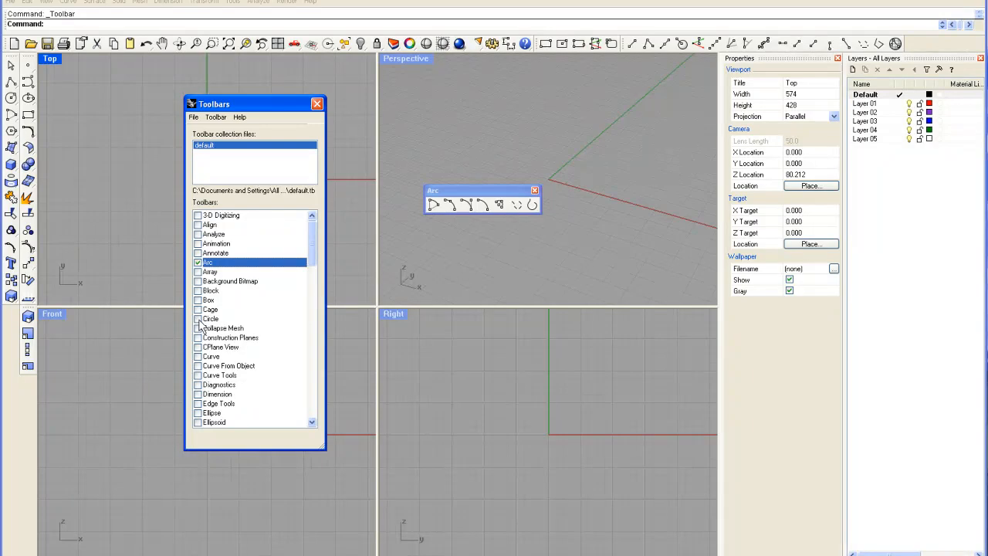
click(199, 319)
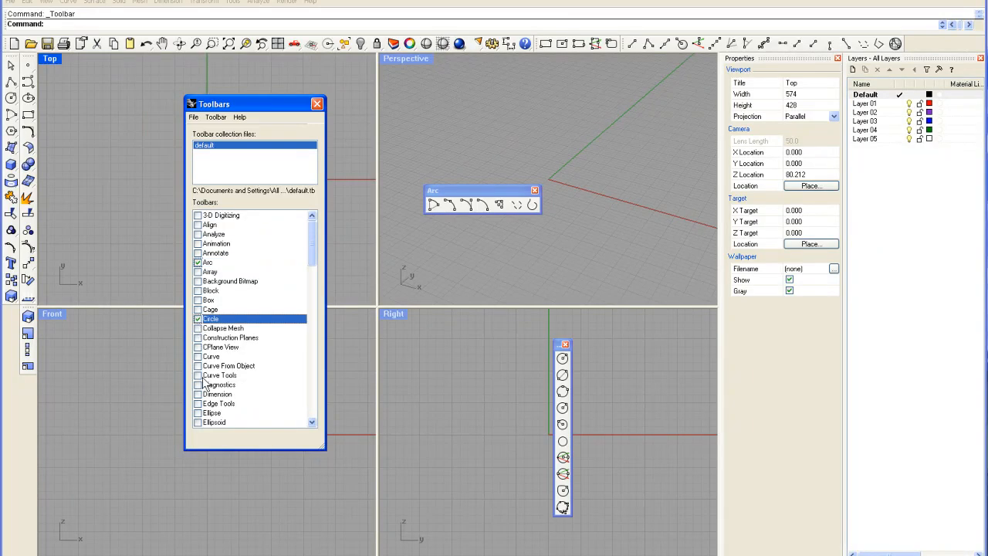
click(210, 356)
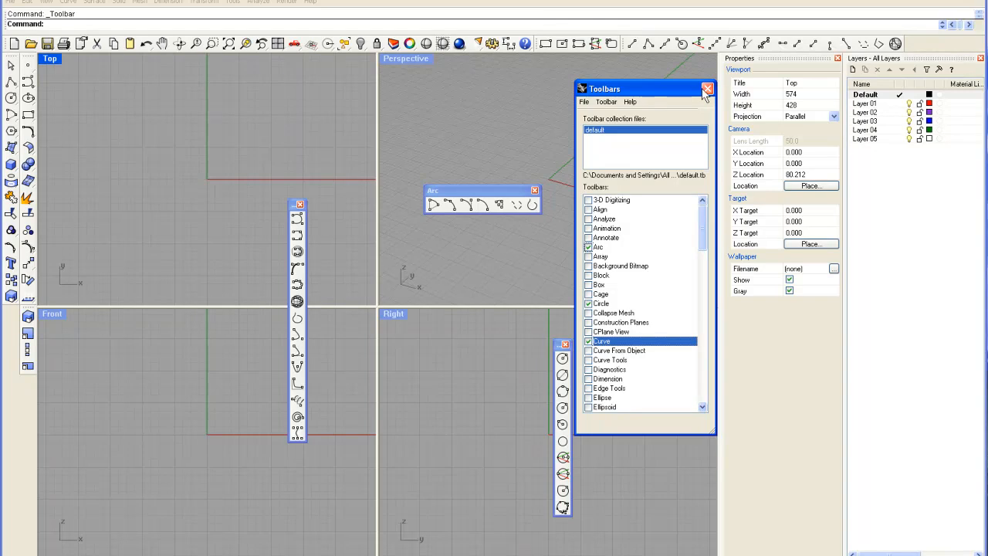
Step: Close the toolbar list and reshape the Circle toolbar into a compact floating grid
click(708, 88)
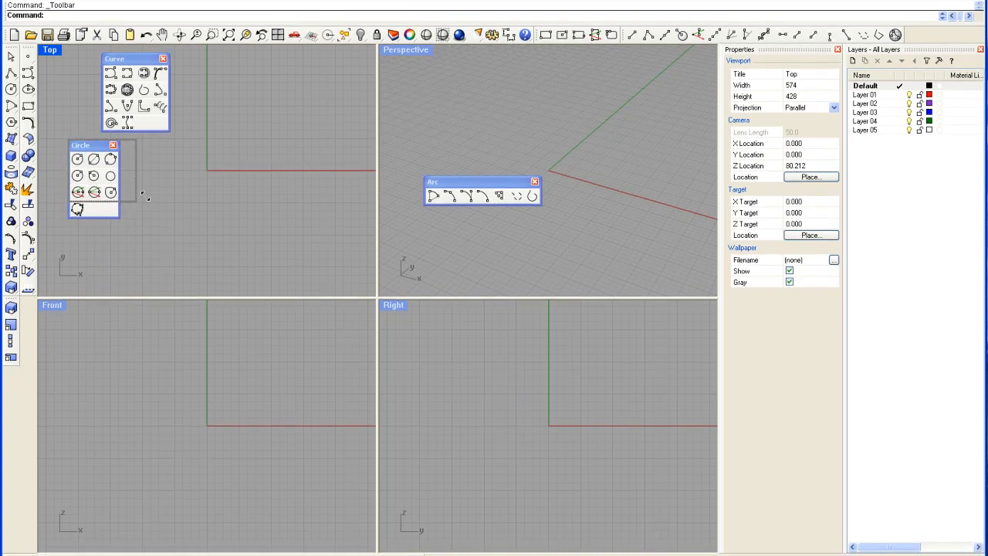
drag(81, 146, 117, 155)
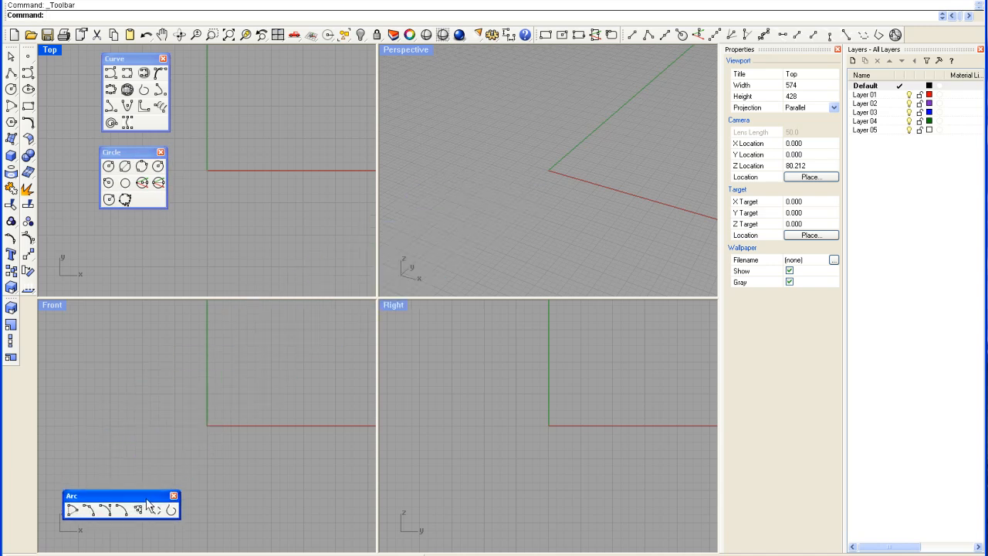
mouse_move(115, 319)
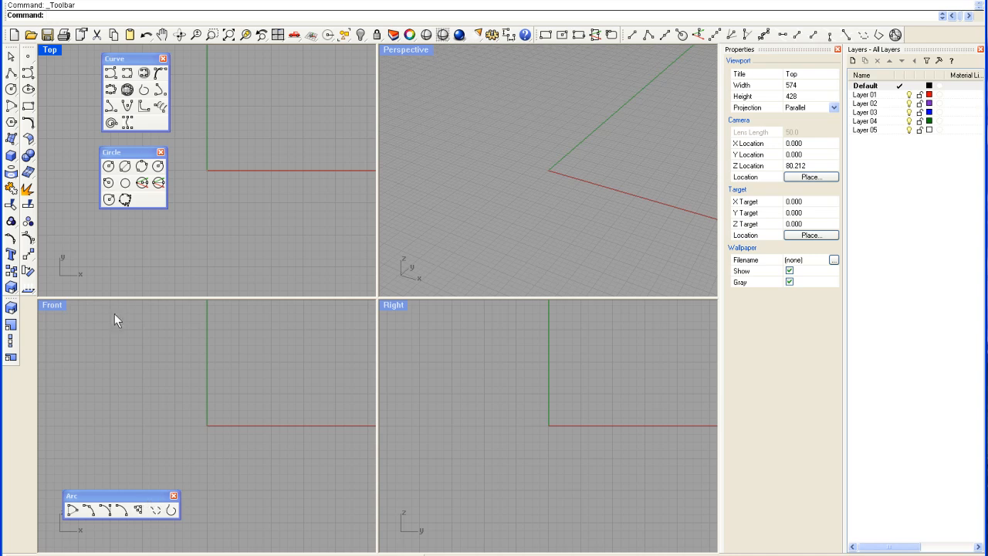
mouse_move(248, 393)
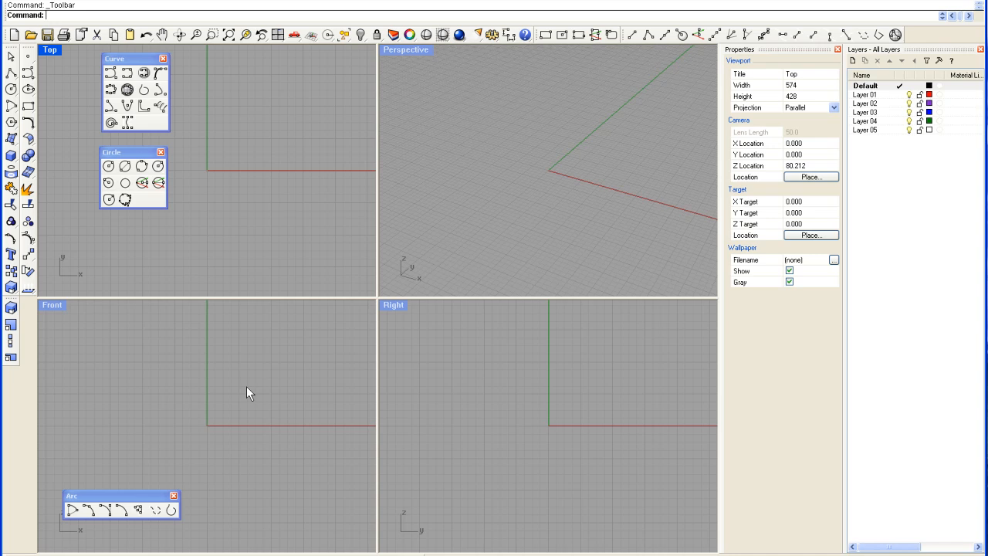
mouse_move(276, 344)
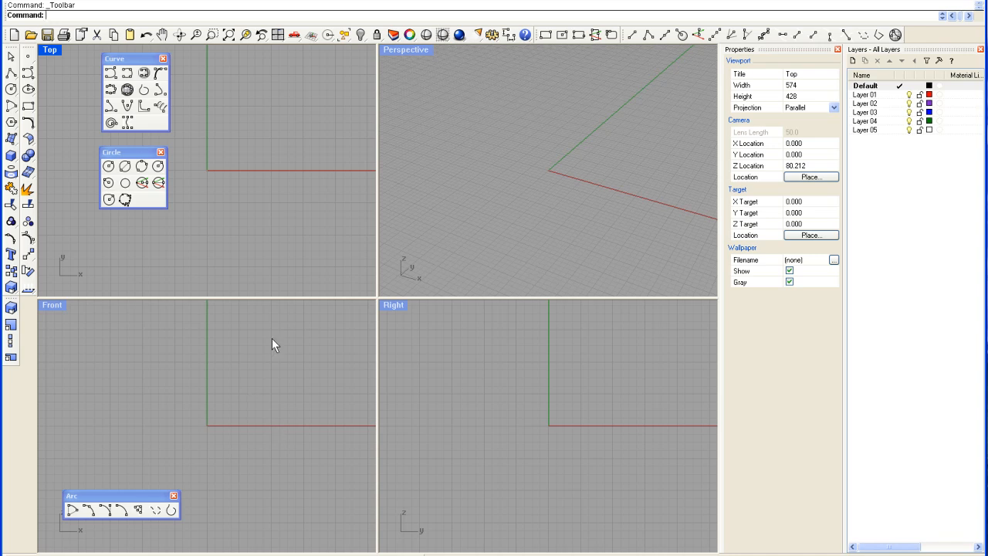
mouse_move(232, 4)
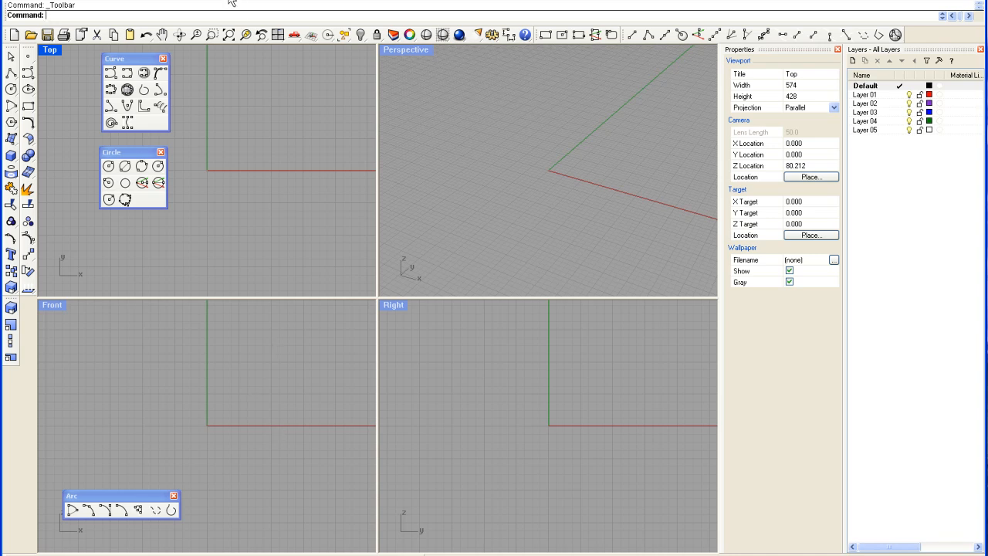
Step: Open the Toolbar Layout manager and begin saving the collection under a new name
click(247, 5)
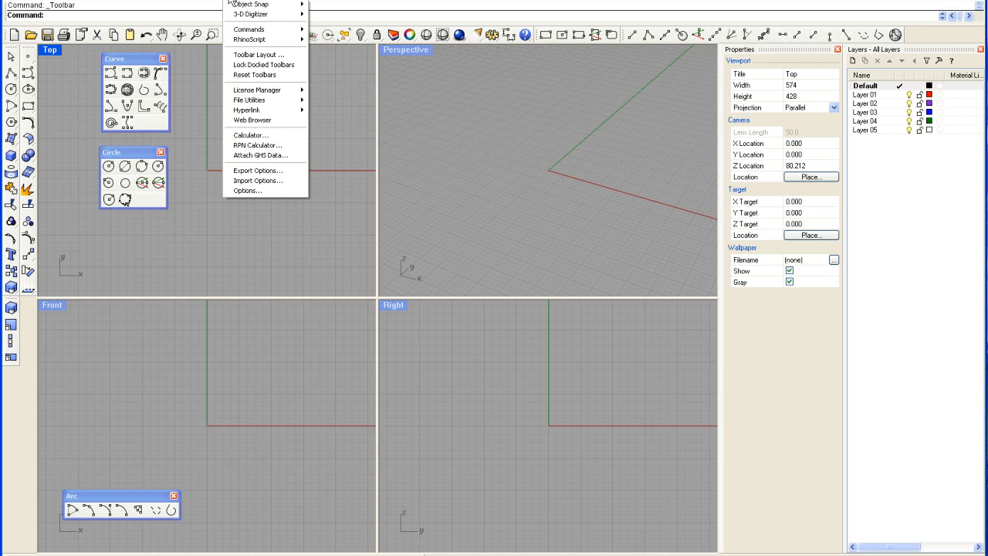
mouse_move(259, 54)
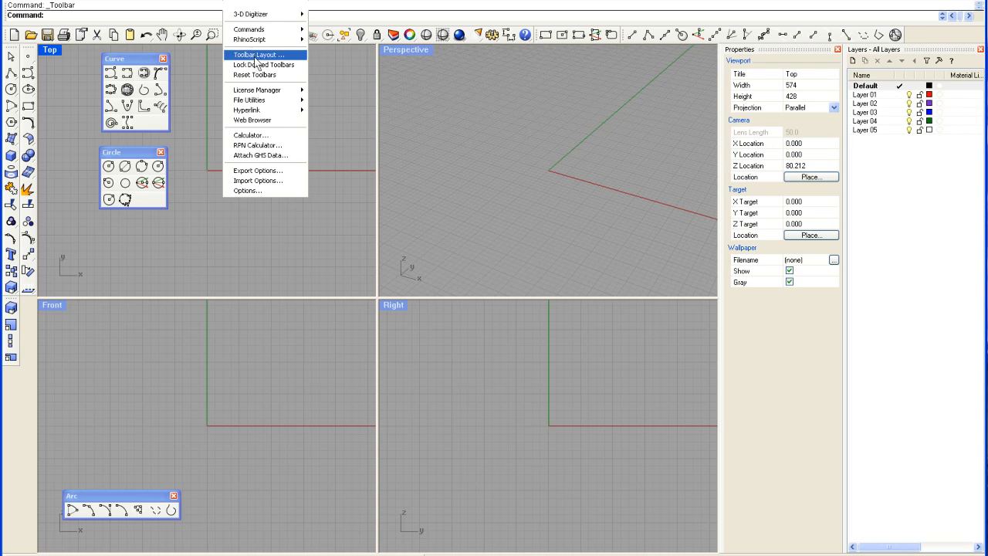
click(259, 54)
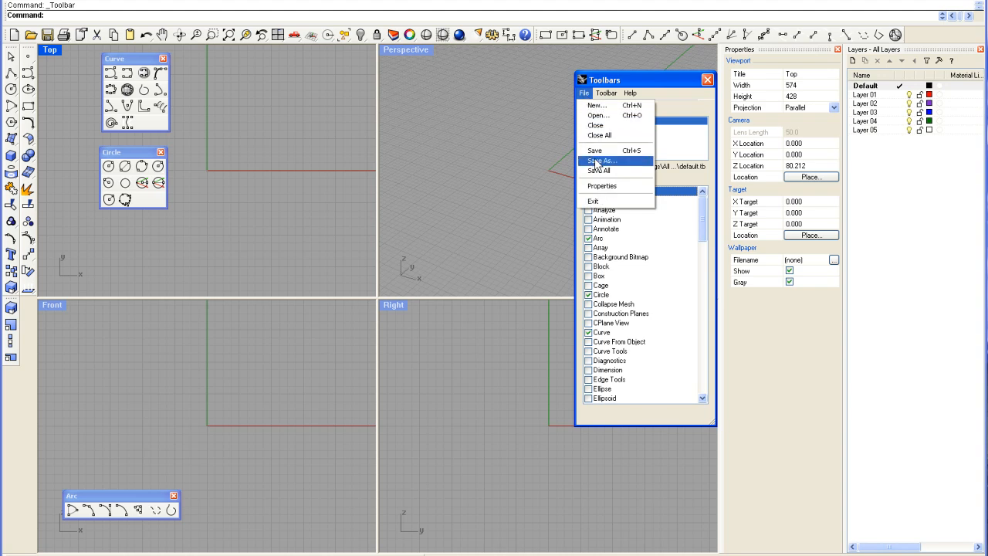
click(602, 160)
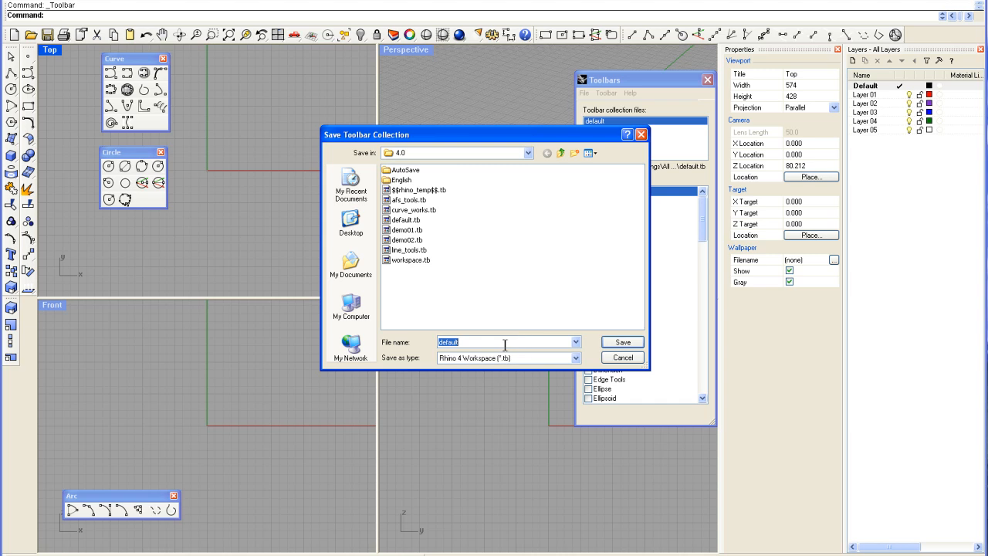
mouse_move(514, 358)
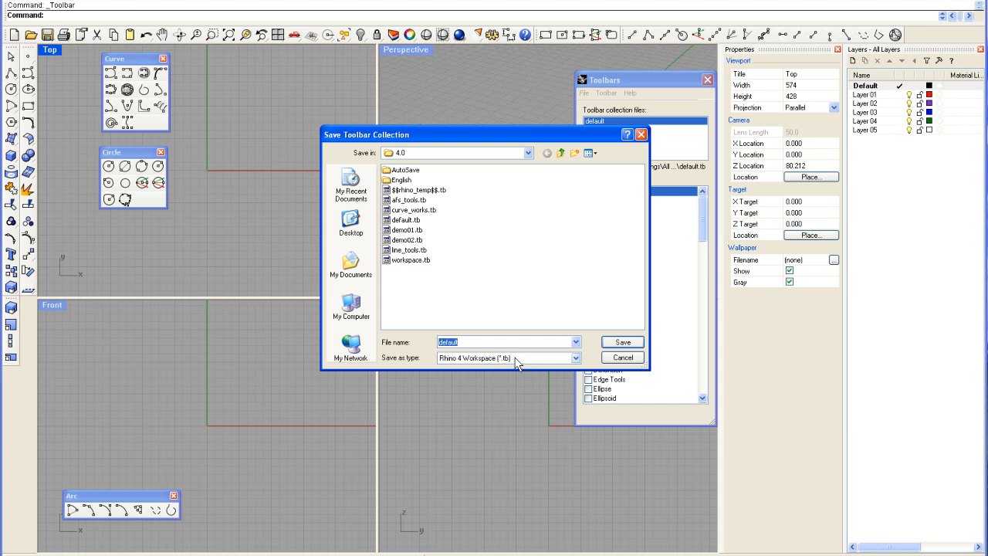
mouse_move(464, 352)
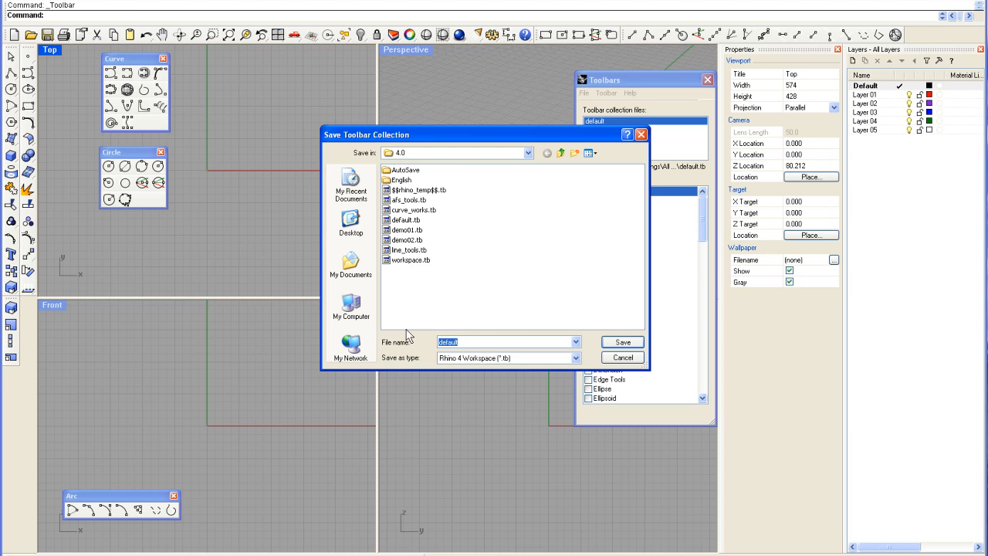
Step: Save the toolbar collection as demo03.tb
text(demo)
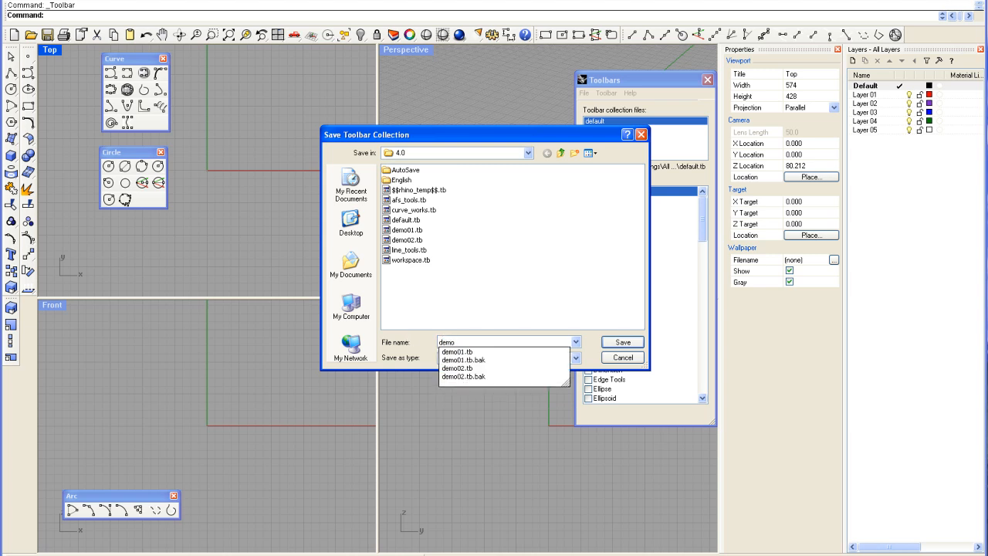
click(488, 357)
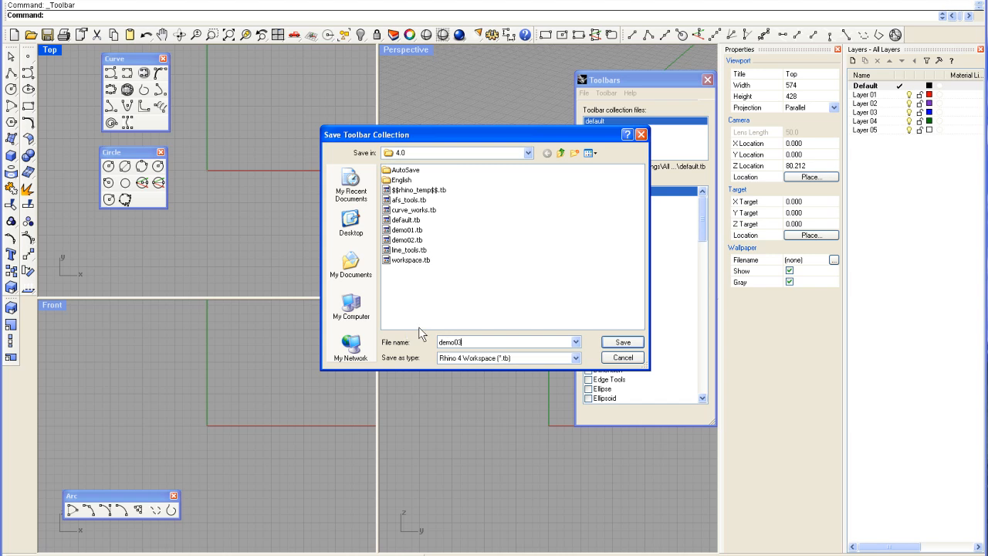
mouse_move(622, 342)
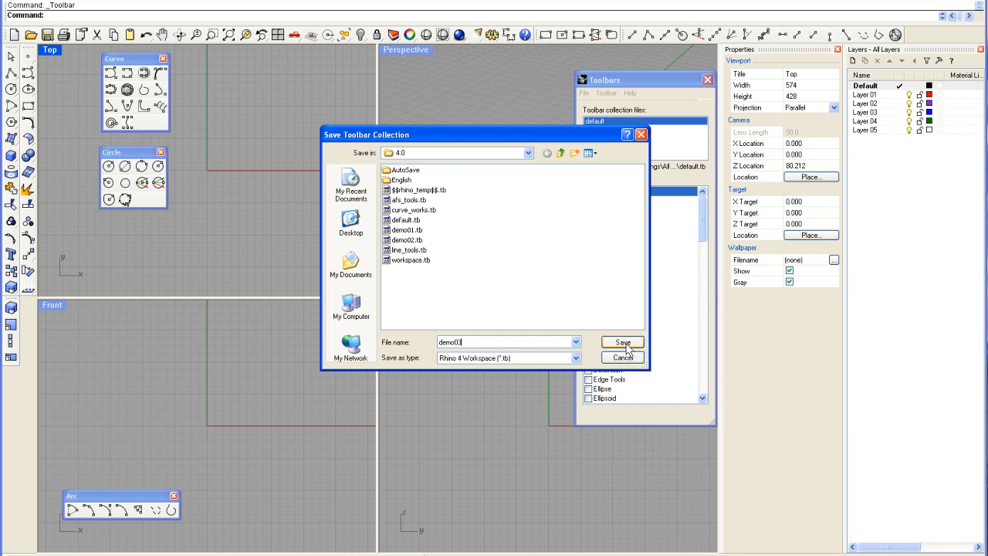
click(622, 342)
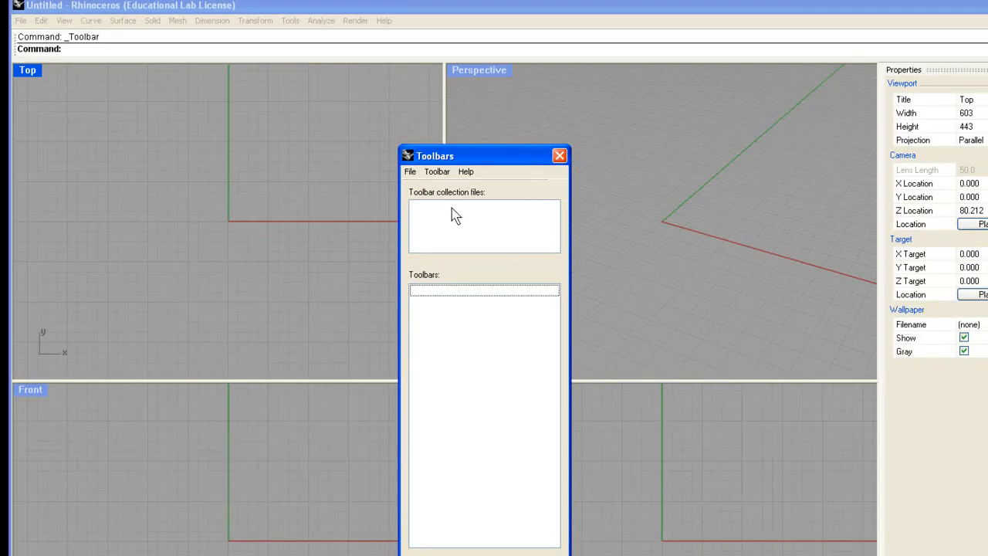
mouse_move(466, 222)
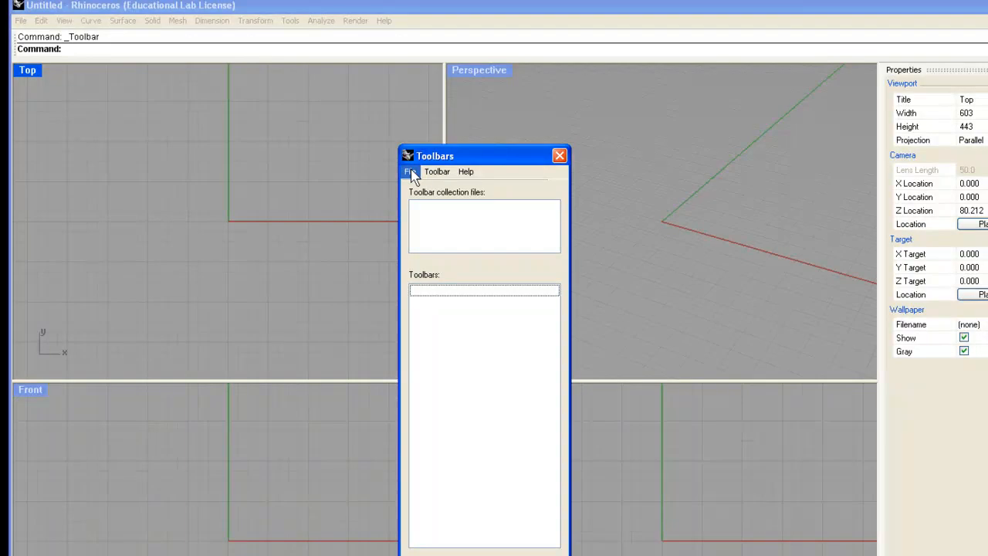
Step: Reopen the saved demo03.tb toolbar collection from the Toolbars dialog's File menu
click(410, 171)
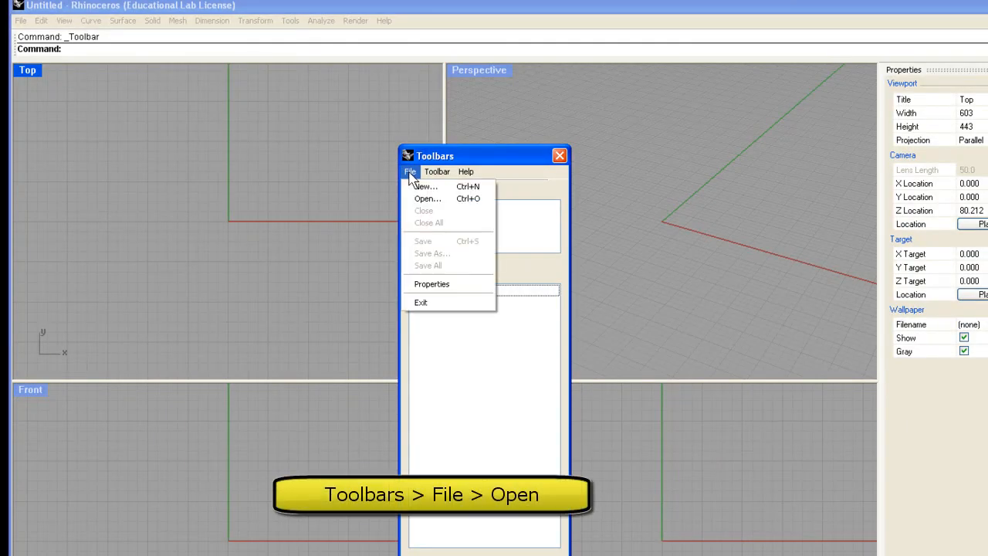
click(428, 199)
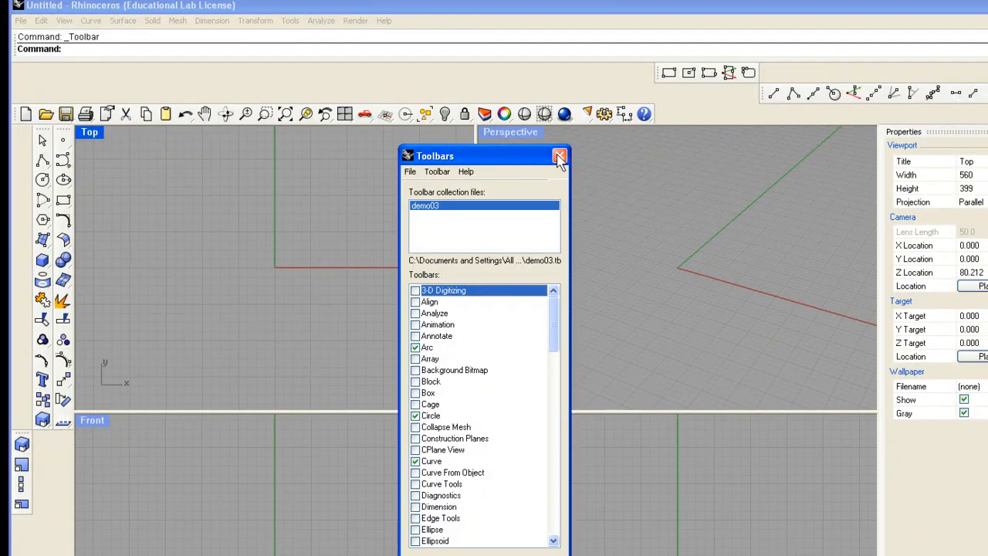
Step: Close the toolbar manager, leaving Curve and Circle floating over the Top view
click(559, 156)
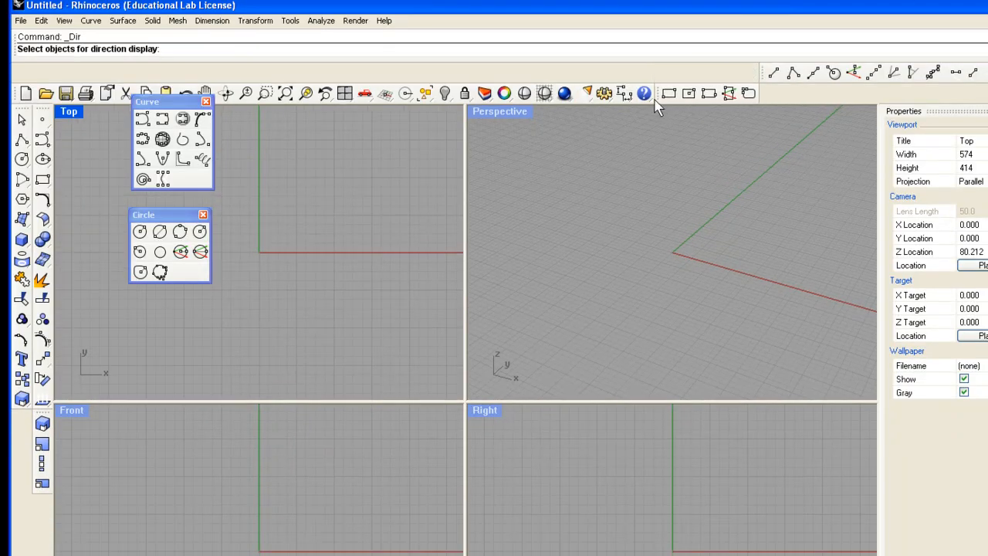
mouse_move(763, 80)
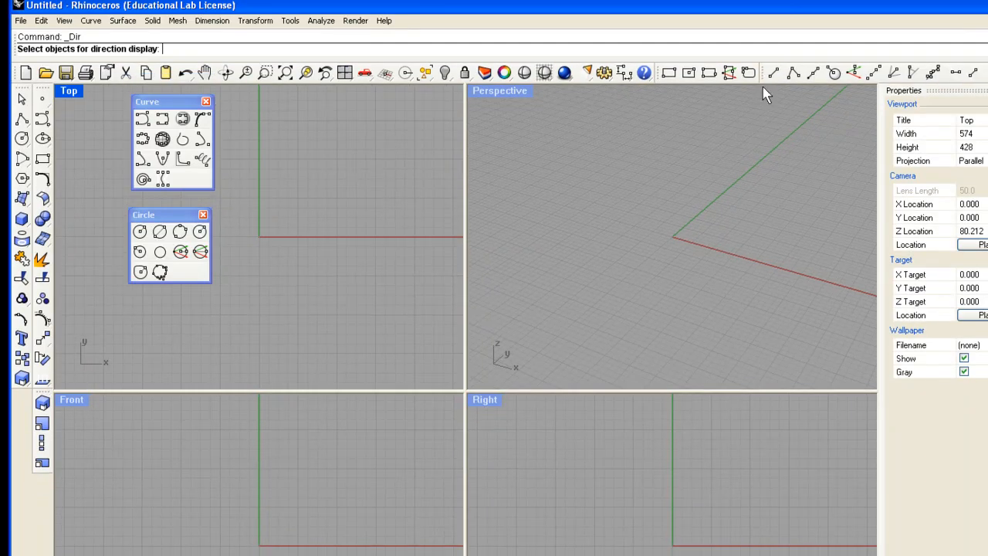
mouse_move(143, 406)
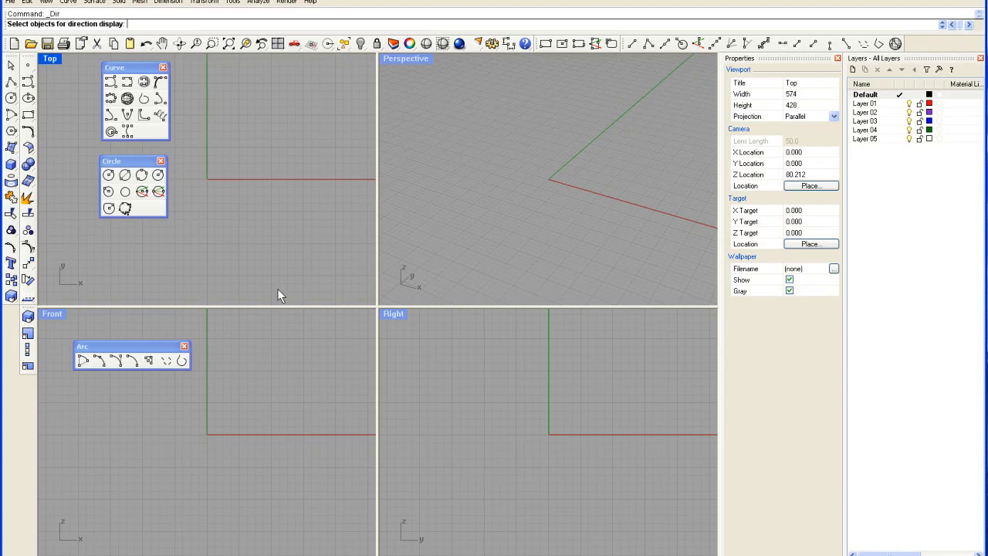
mouse_move(385, 236)
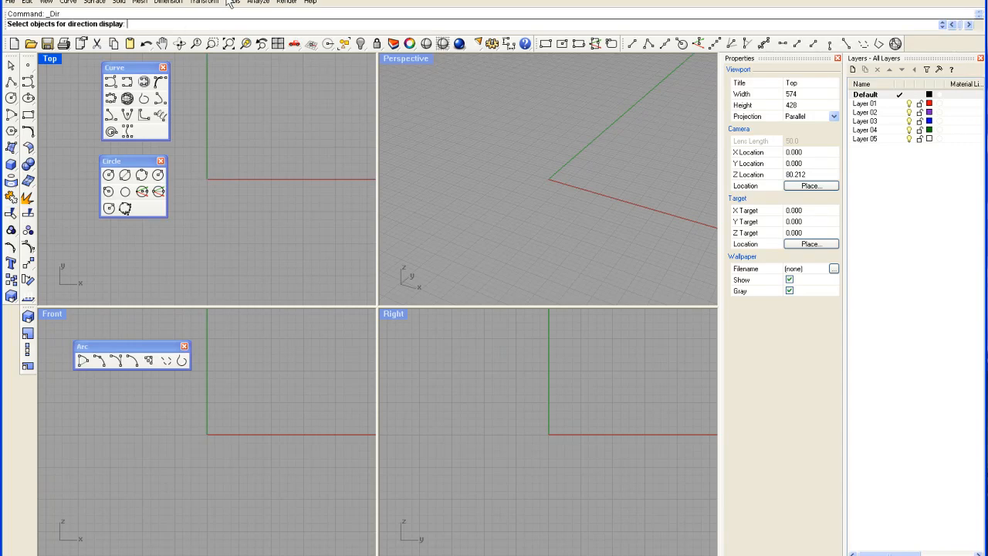
Step: Lock the docked toolbars in place from the Tools menu
click(232, 2)
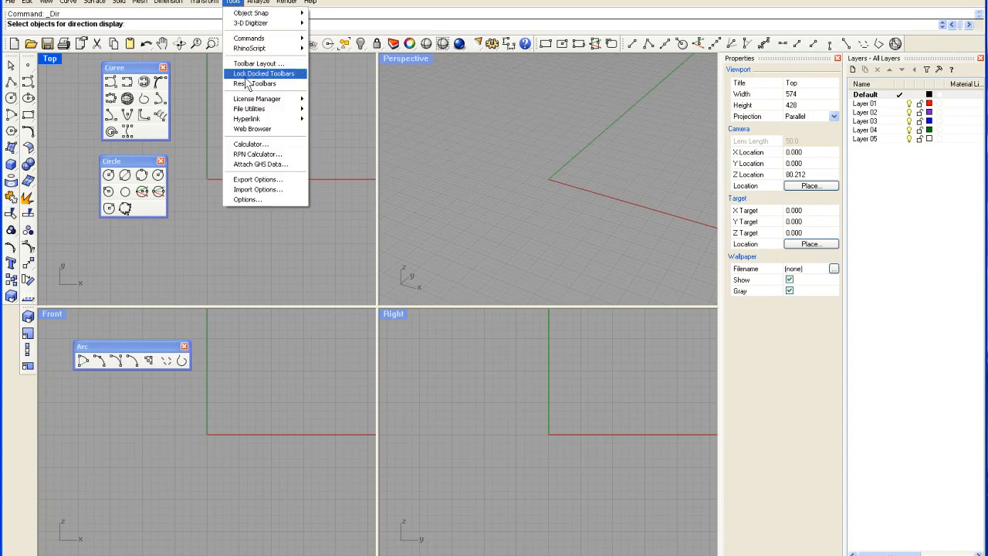
click(264, 74)
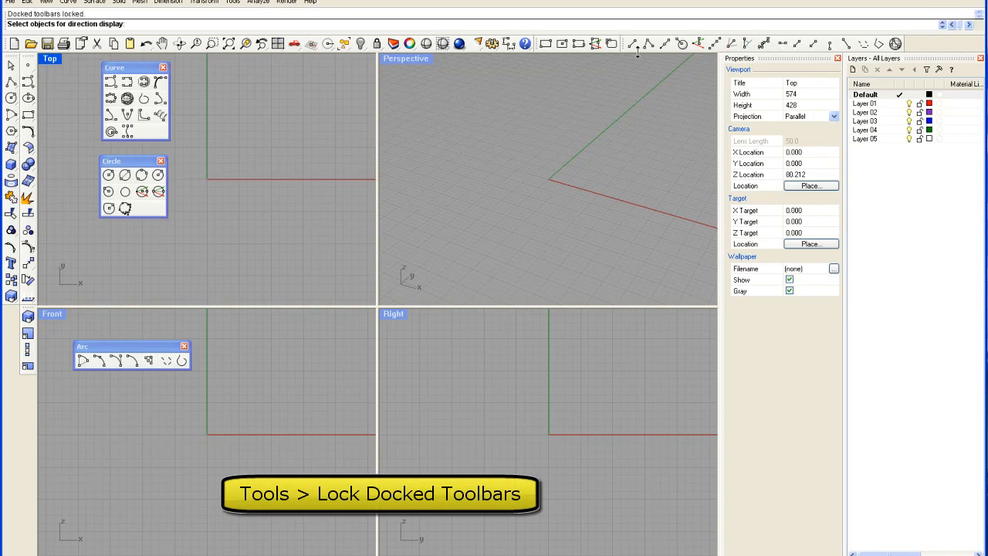
mouse_move(665, 44)
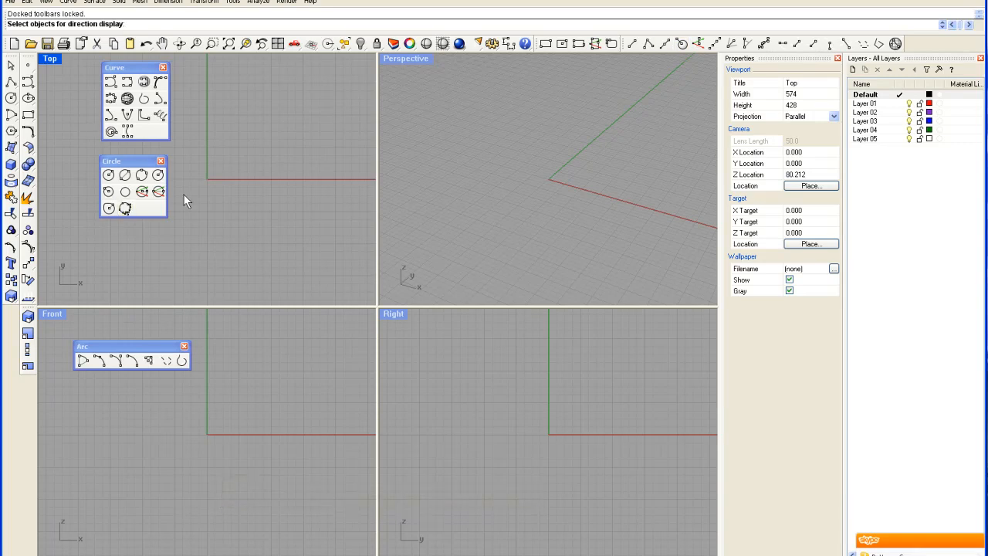
mouse_move(184, 199)
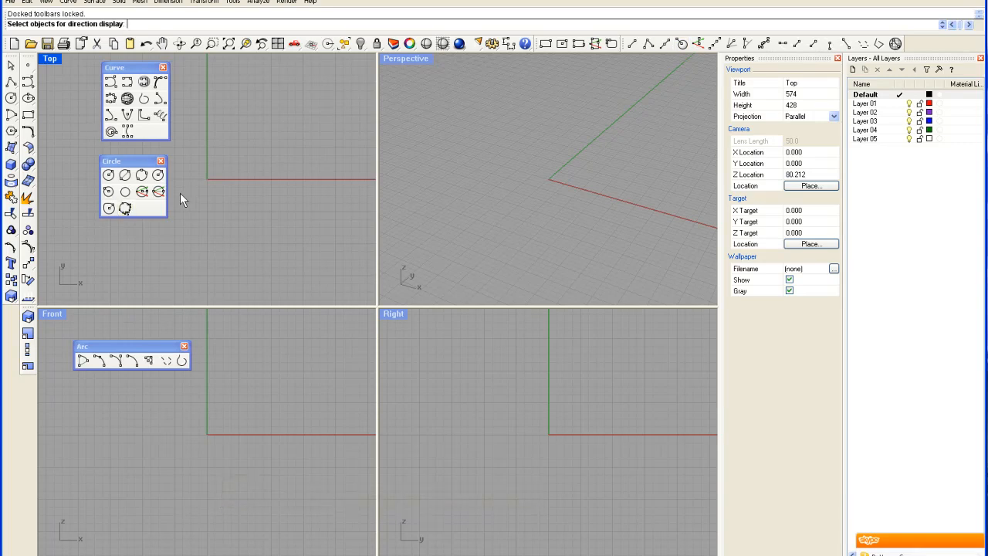
mouse_move(323, 236)
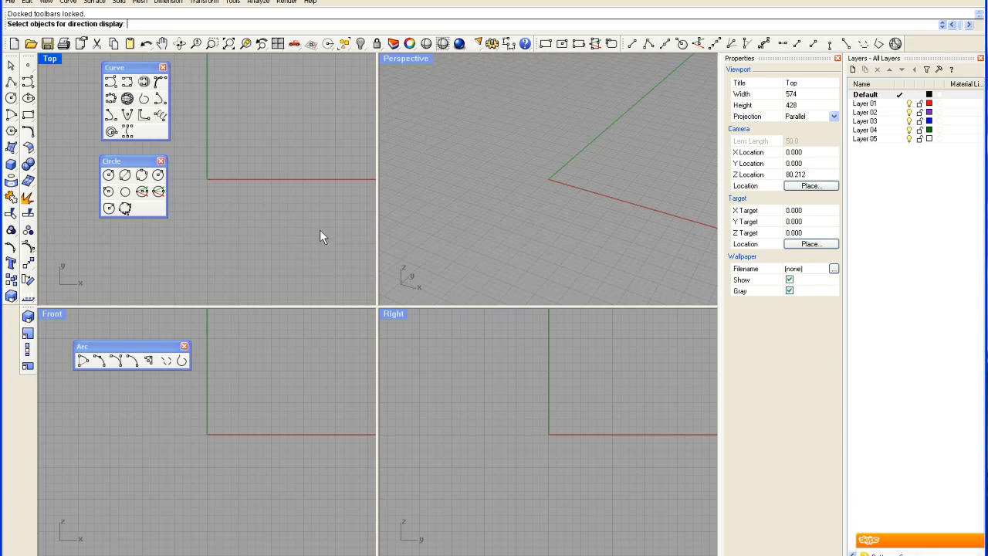